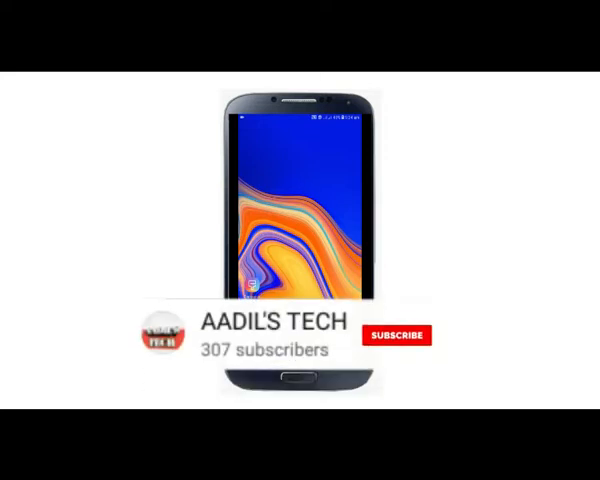
# Let the channel subscribe intro play through until the phone's app drawer appears.
pyautogui.click(404, 336)
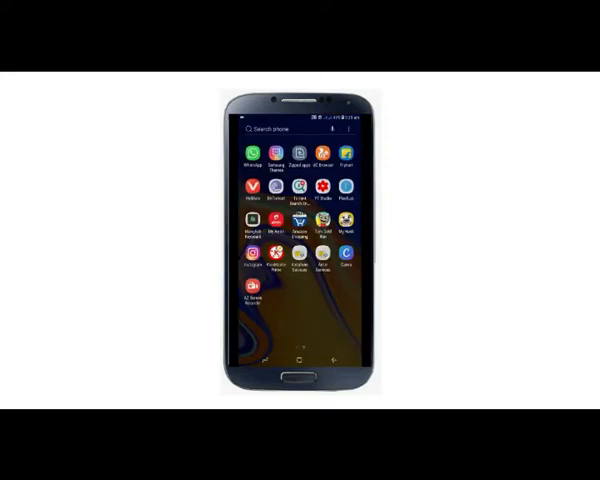
# Scroll the app drawer and launch KineMaster to reach its saved project list.
pyautogui.hscroll(-3)
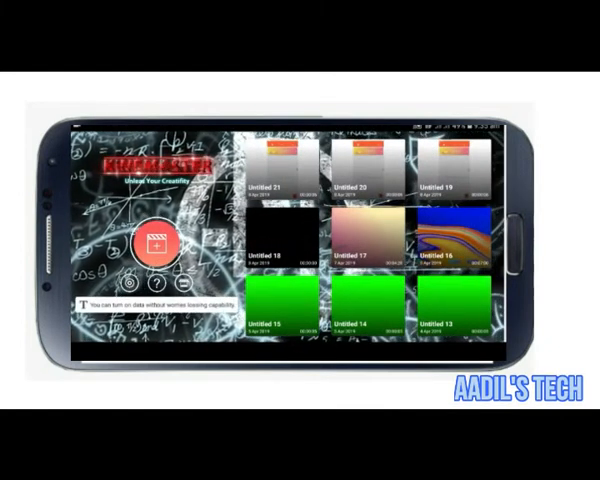
# Open an untitled project with the green screen clip layered over the chat recording.
pyautogui.click(156, 244)
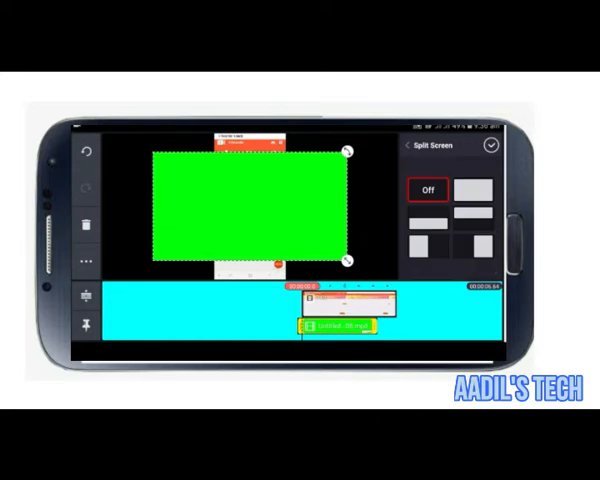
# Choose the full-screen Split Screen layout for the green screen layer, then select the clip.
pyautogui.click(476, 192)
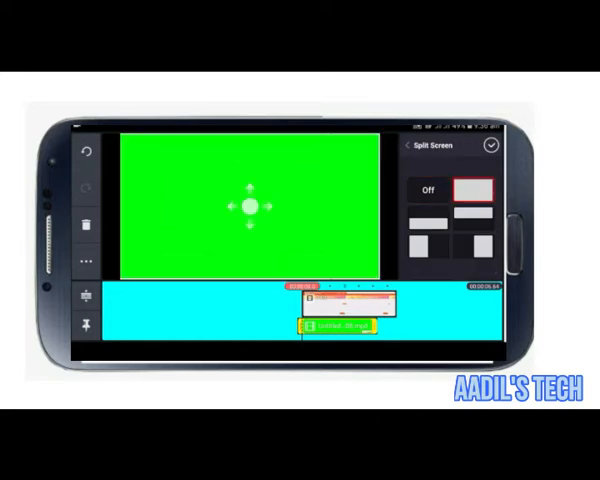
pyautogui.click(488, 148)
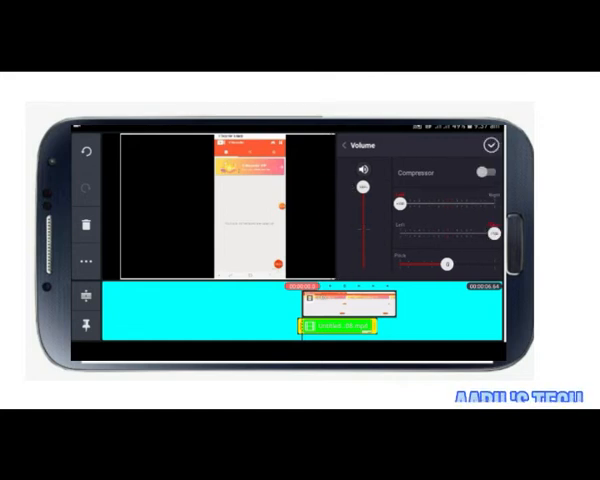
# Adjust the volume sliders and compressor, then confirm to return to the media menu.
pyautogui.click(492, 150)
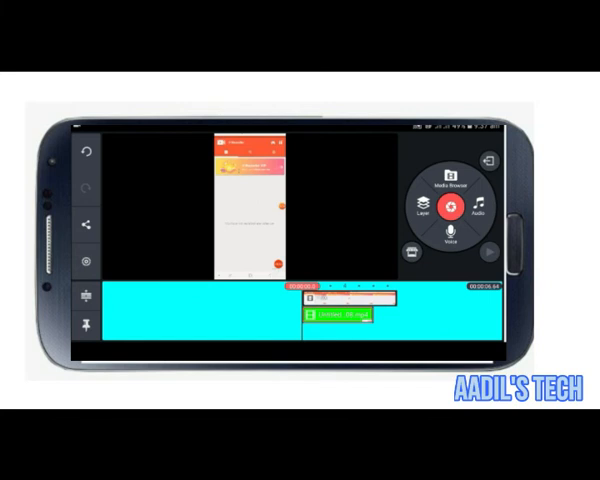
# Exit the editor and let the outro subscribe card play, now marked subscribed.
pyautogui.click(336, 316)
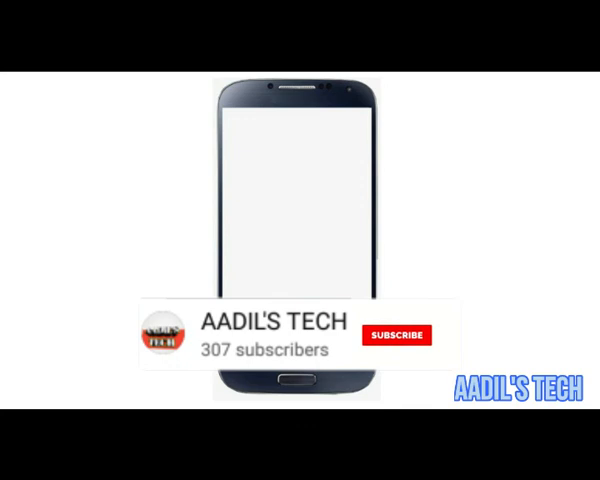
pyautogui.click(402, 336)
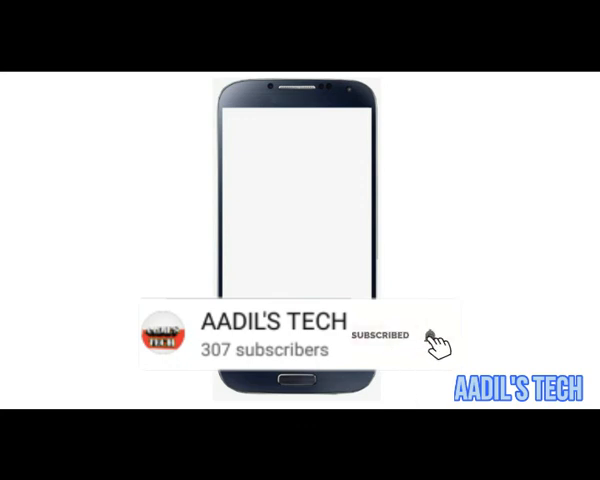